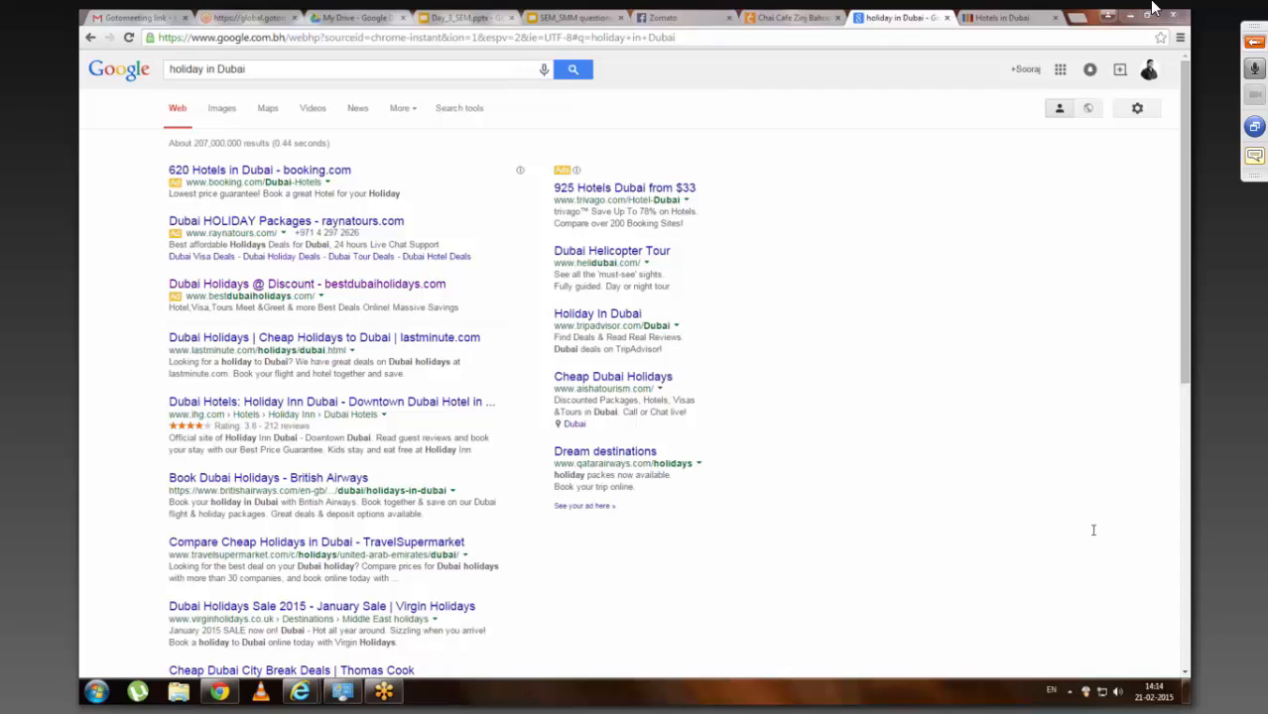
mouse_move(1254, 157)
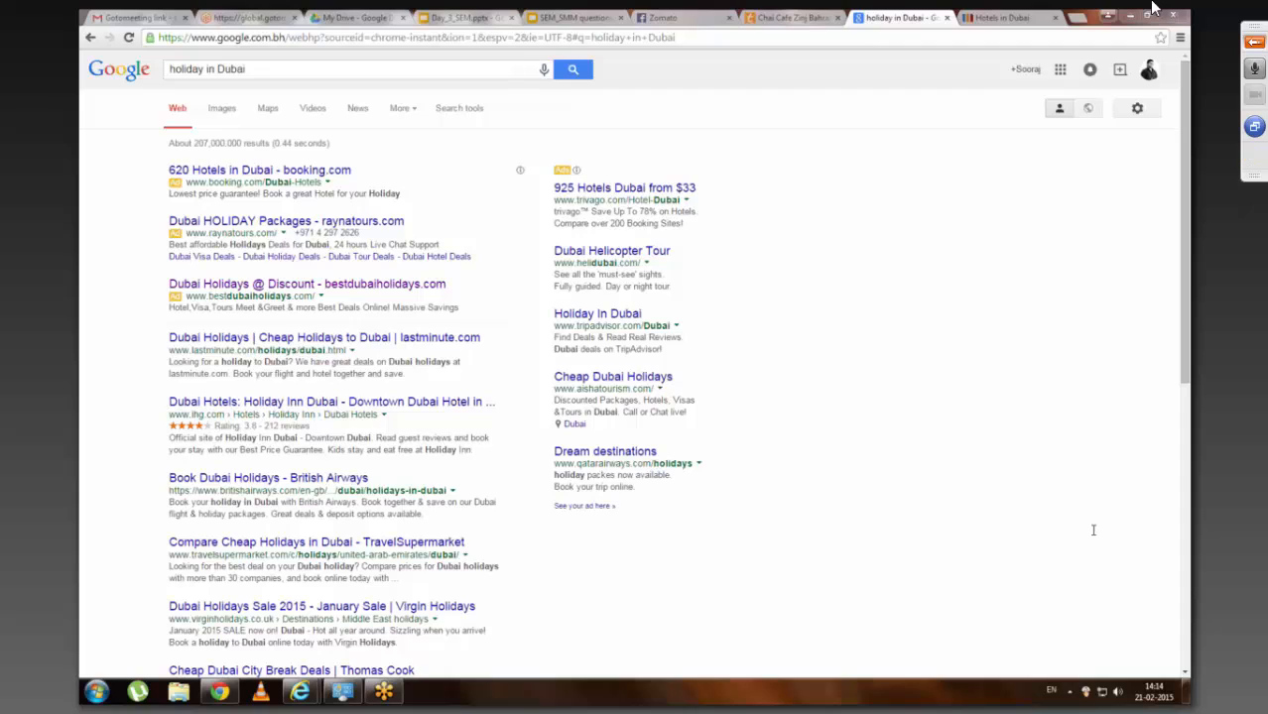
mouse_move(1094, 530)
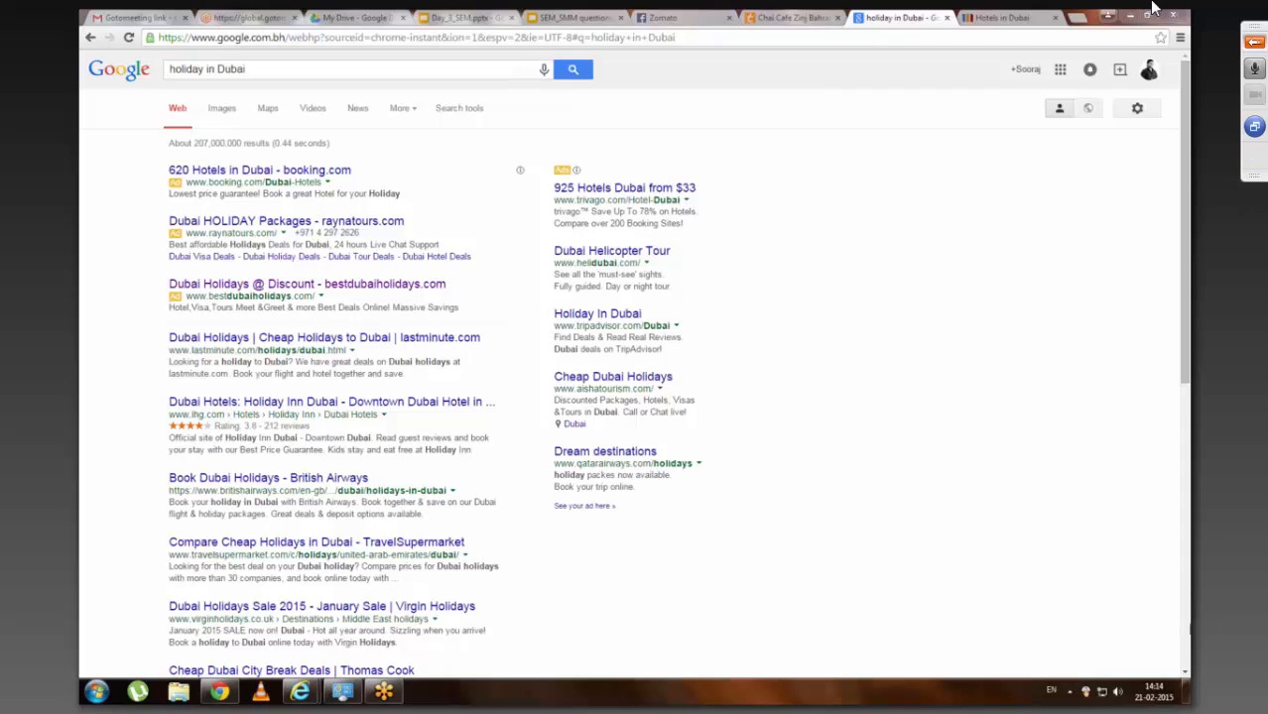
Step: Open the Jet Airways Bahrain homepage from the 'holiday in Dubai' Google results
left_click(331, 73)
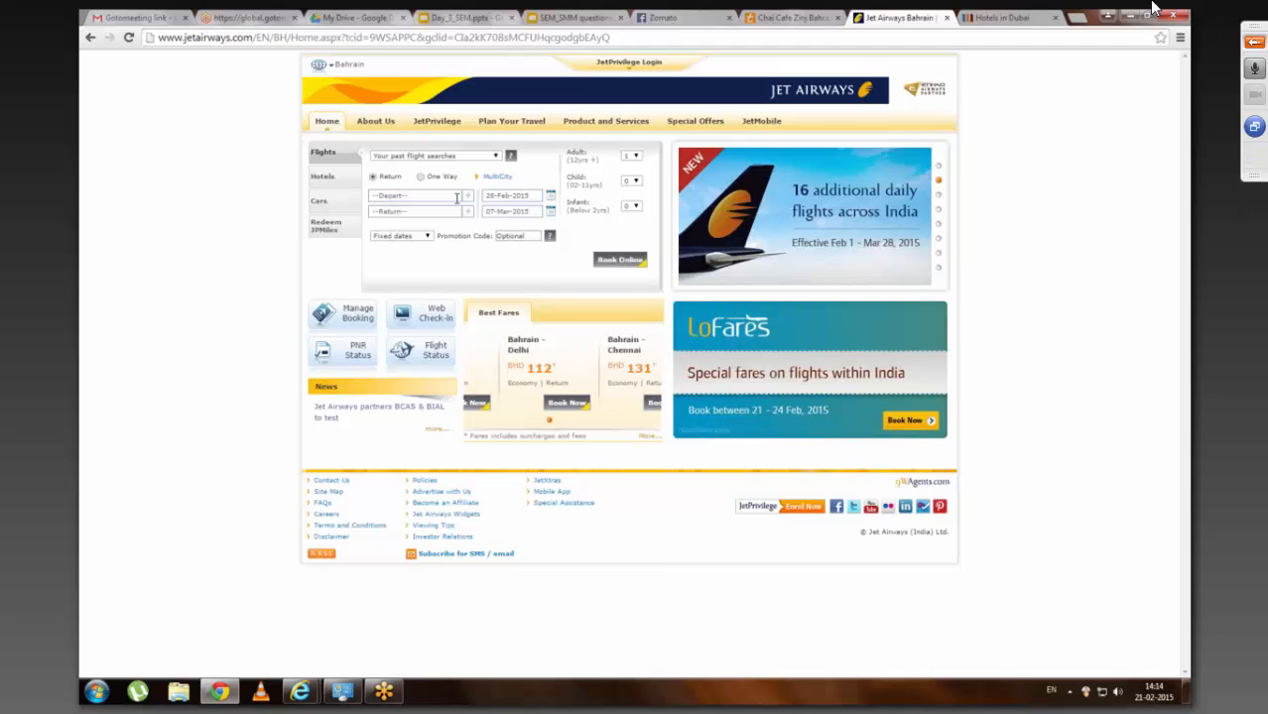
Step: Search Bahrain (BAH) to Dubai (DXB) return flights, 28 Feb to 07 Mar 2015
left_click(414, 195)
type("Bahrain (BAH)")
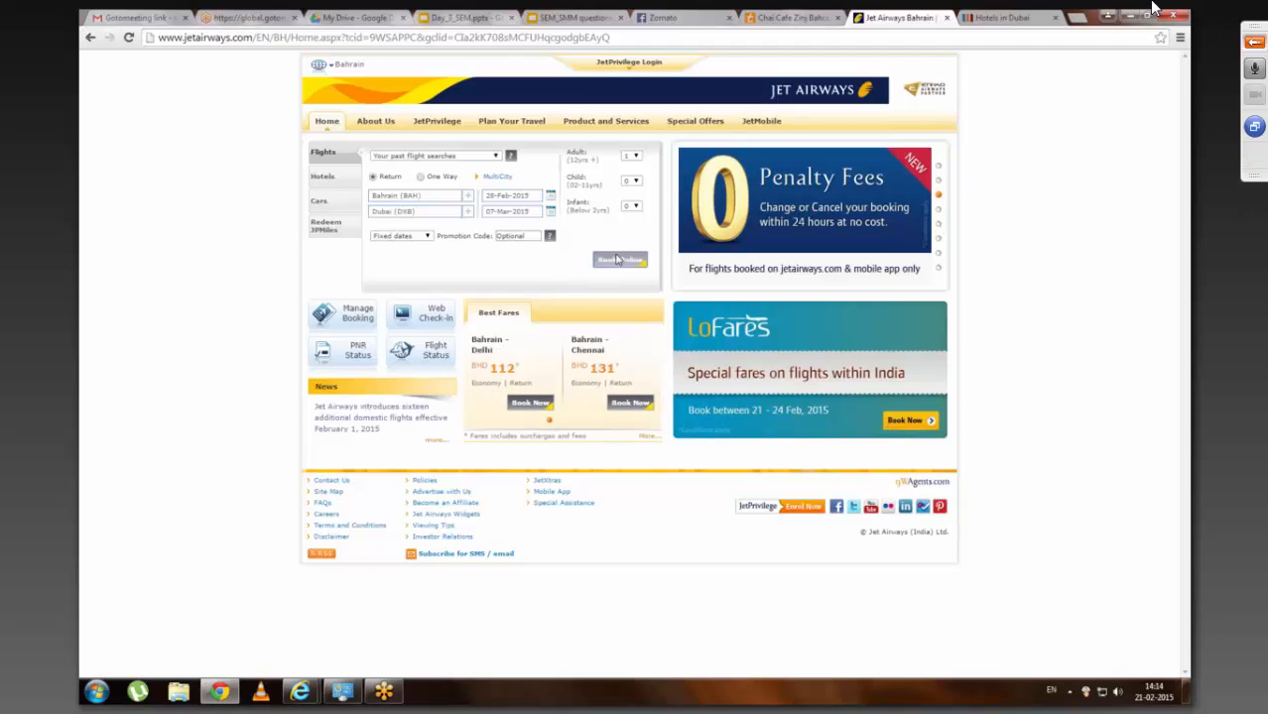
left_click(620, 259)
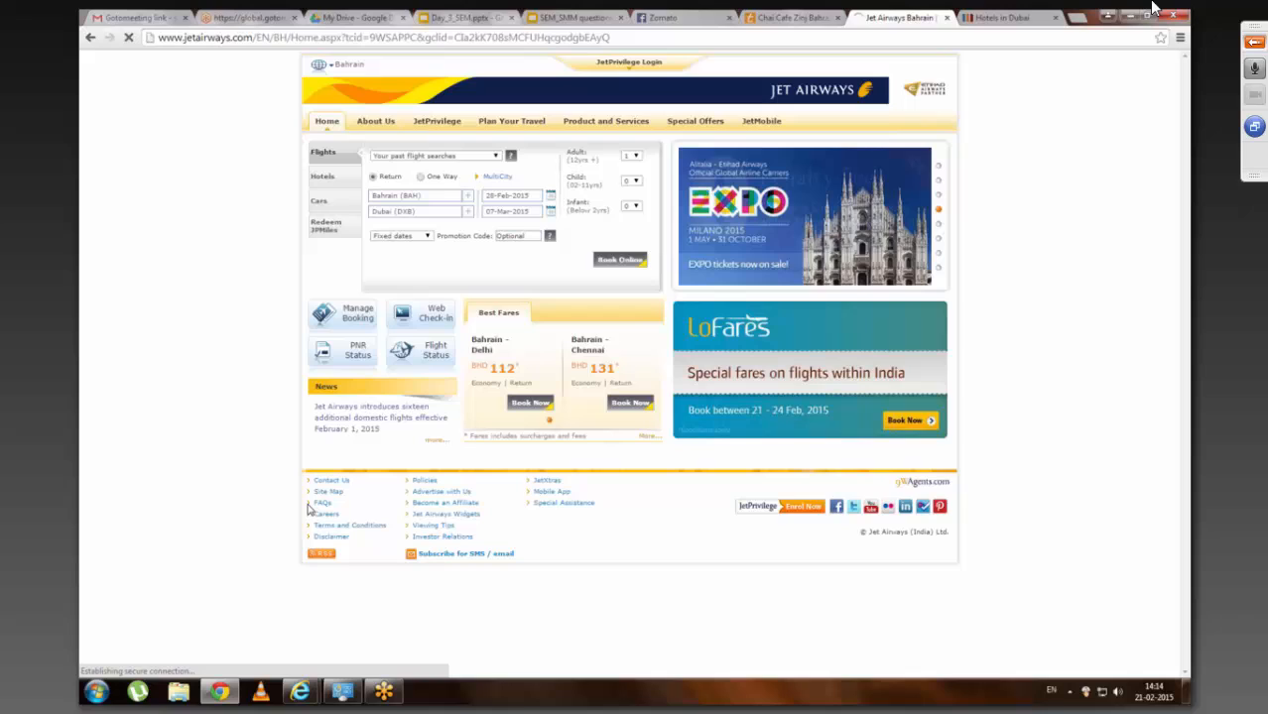
left_click(619, 259)
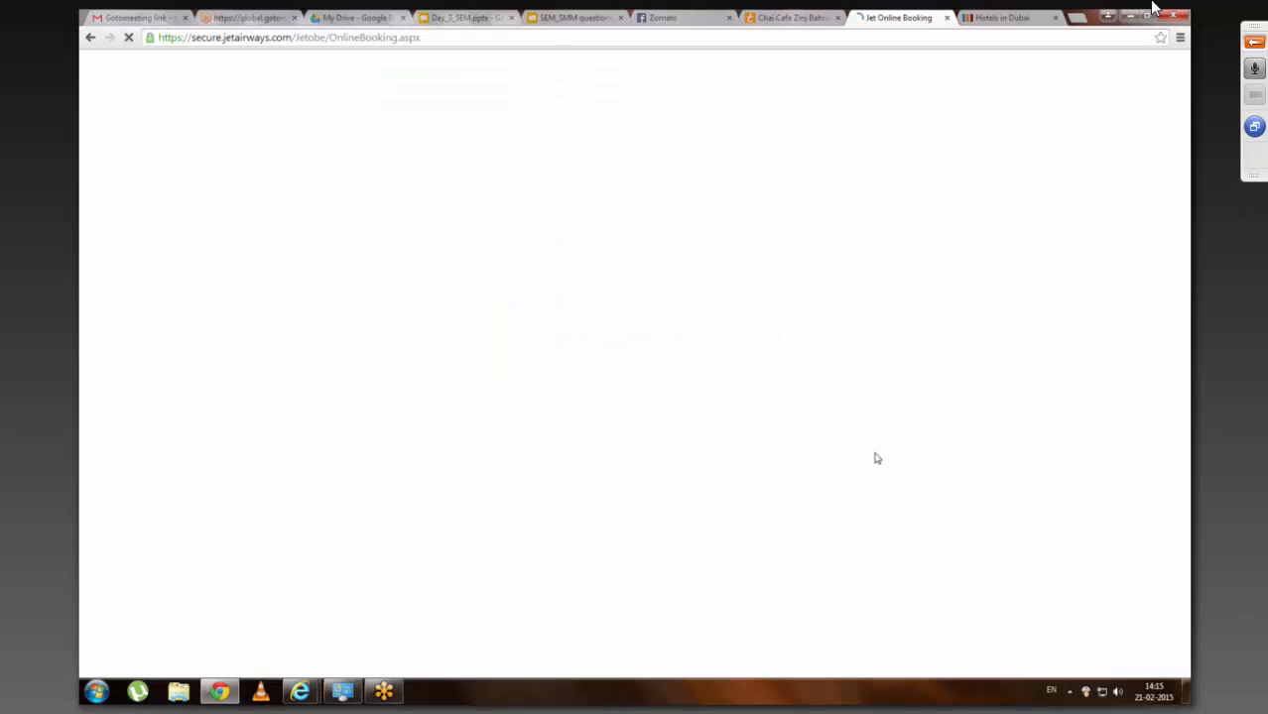
Step: Glance at the Dubai hotels tab, then scroll the Jet Airways no-availability results
left_click(1002, 17)
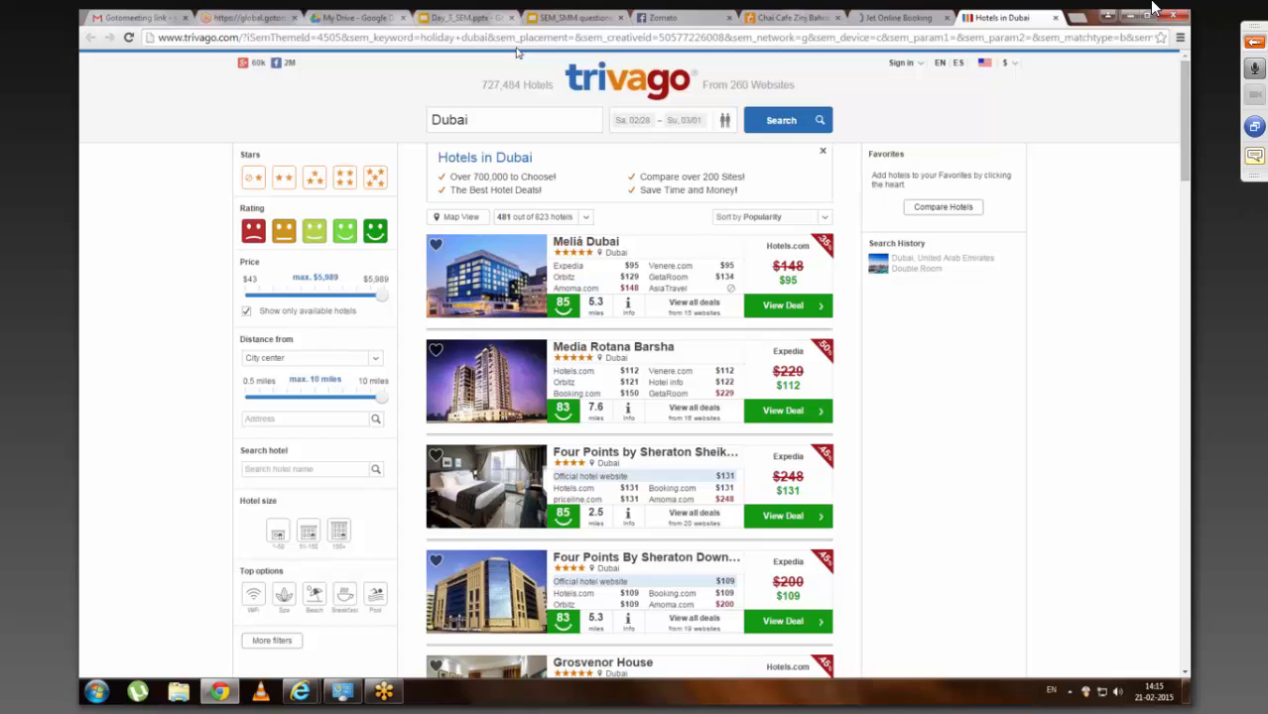
left_click(898, 17)
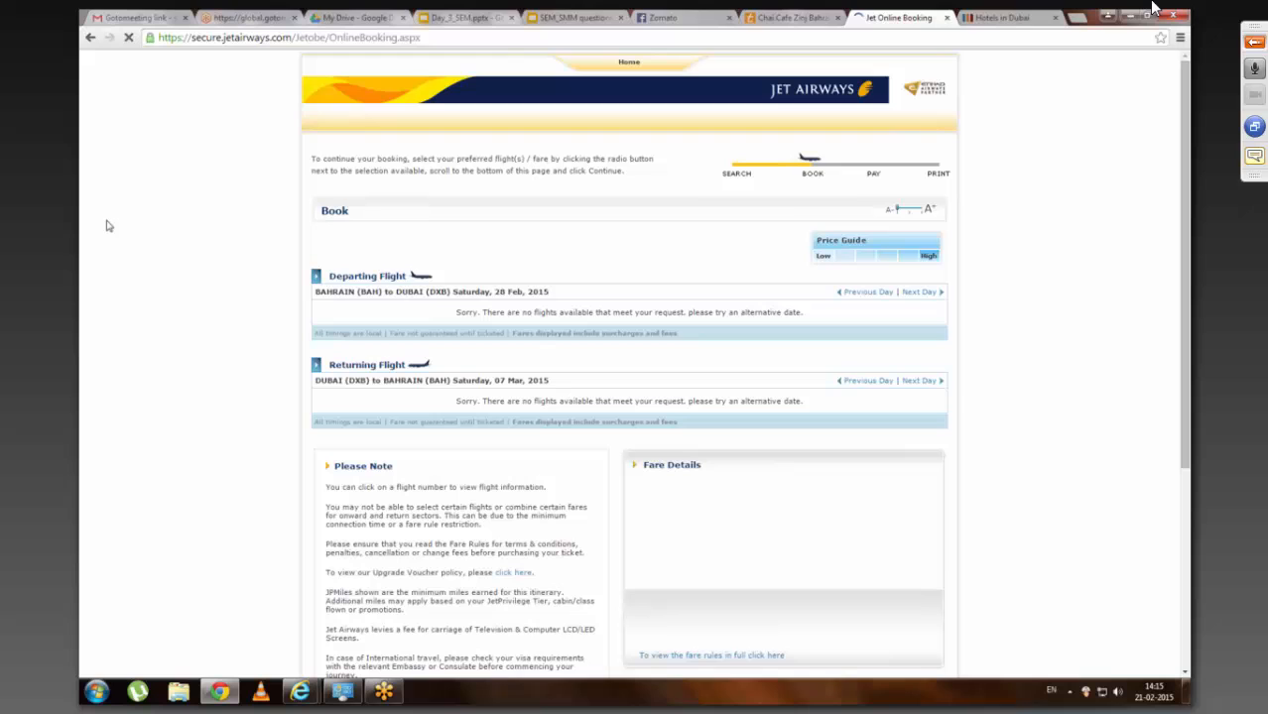
scroll("down", 3)
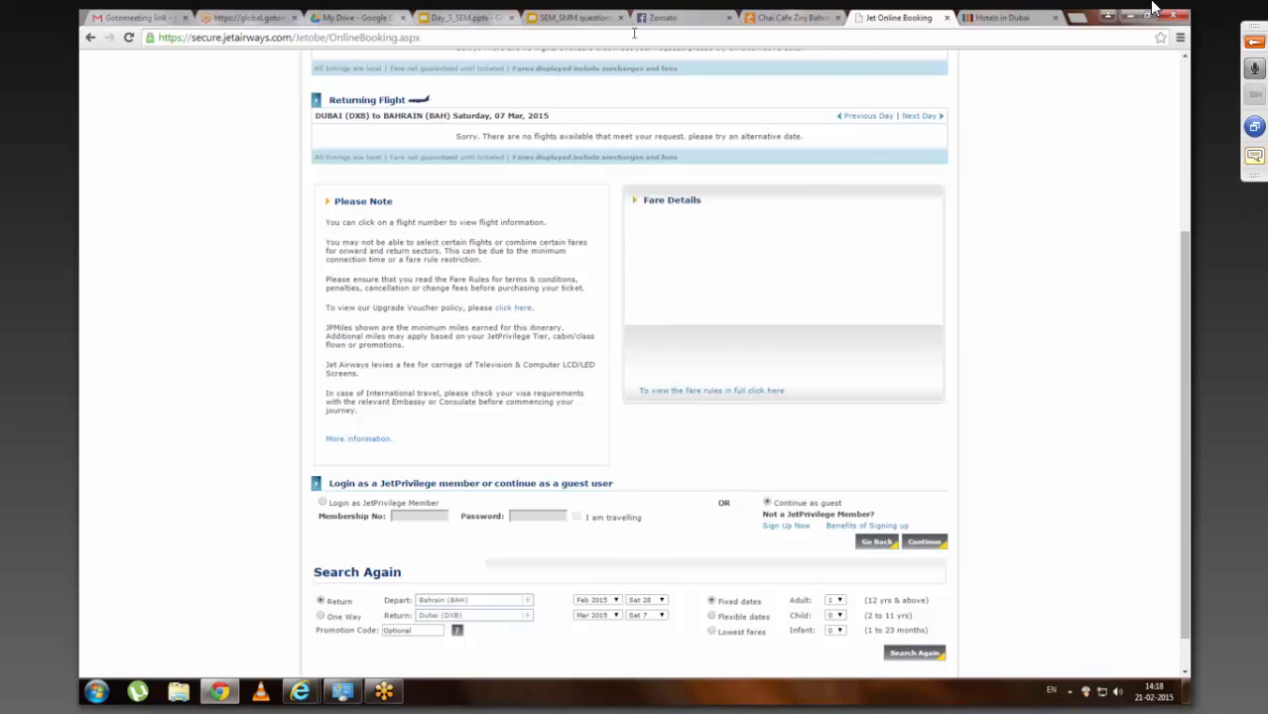
Step: Switch to the trivago Dubai hotels tab and search 'adroll' in the address bar
left_click(1005, 17)
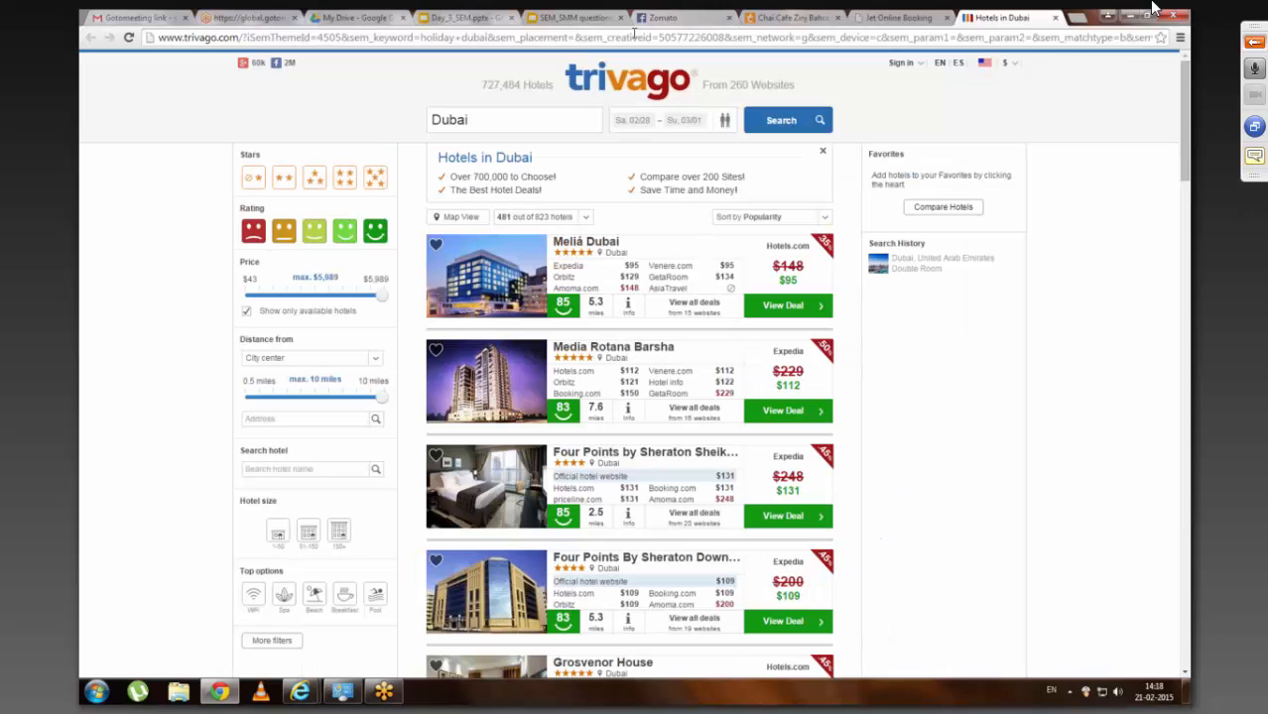
type("adroll.com")
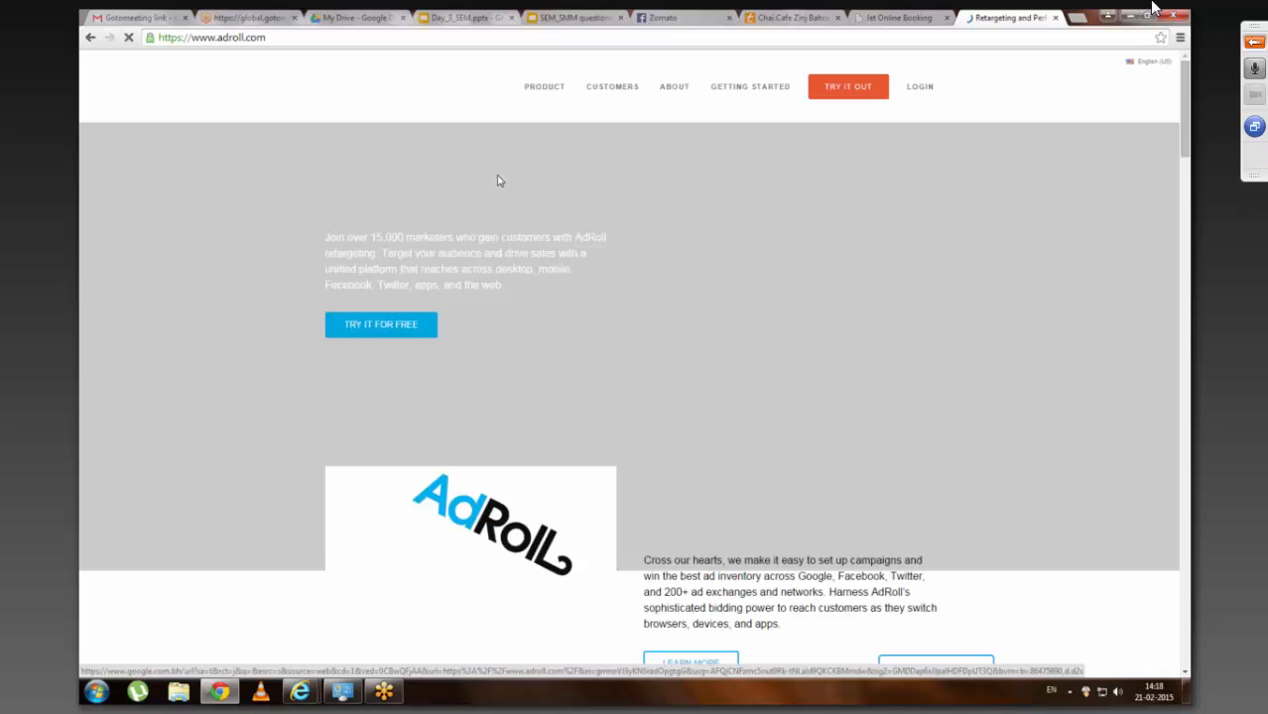
Step: Scroll through the AdRoll homepage features, client logos and team photo, then back up
scroll("down", 3)
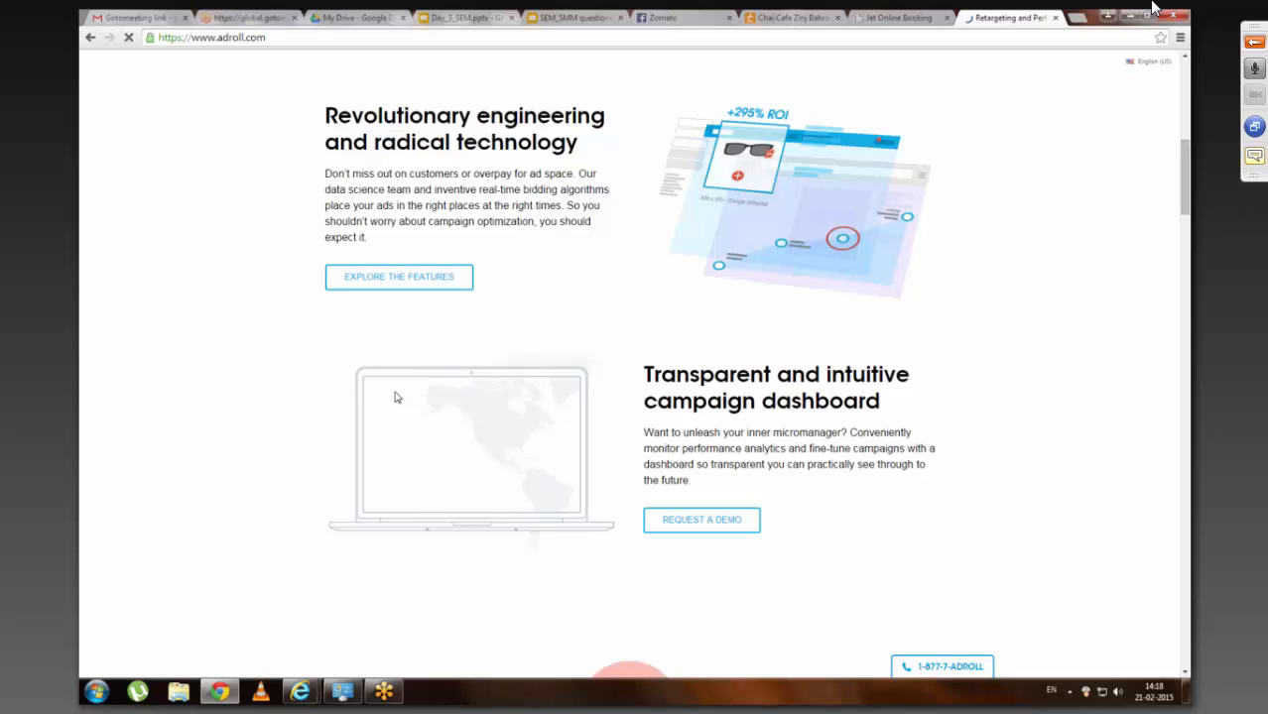
scroll("down", 3)
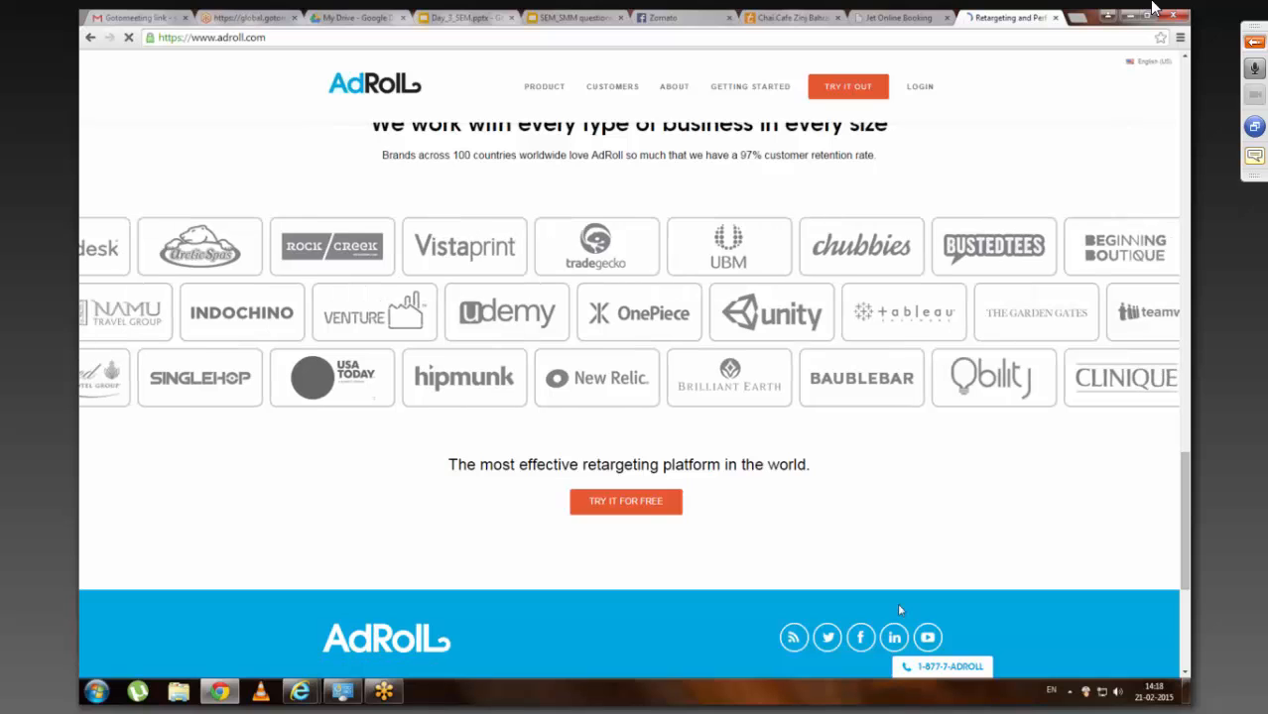
mouse_move(236, 152)
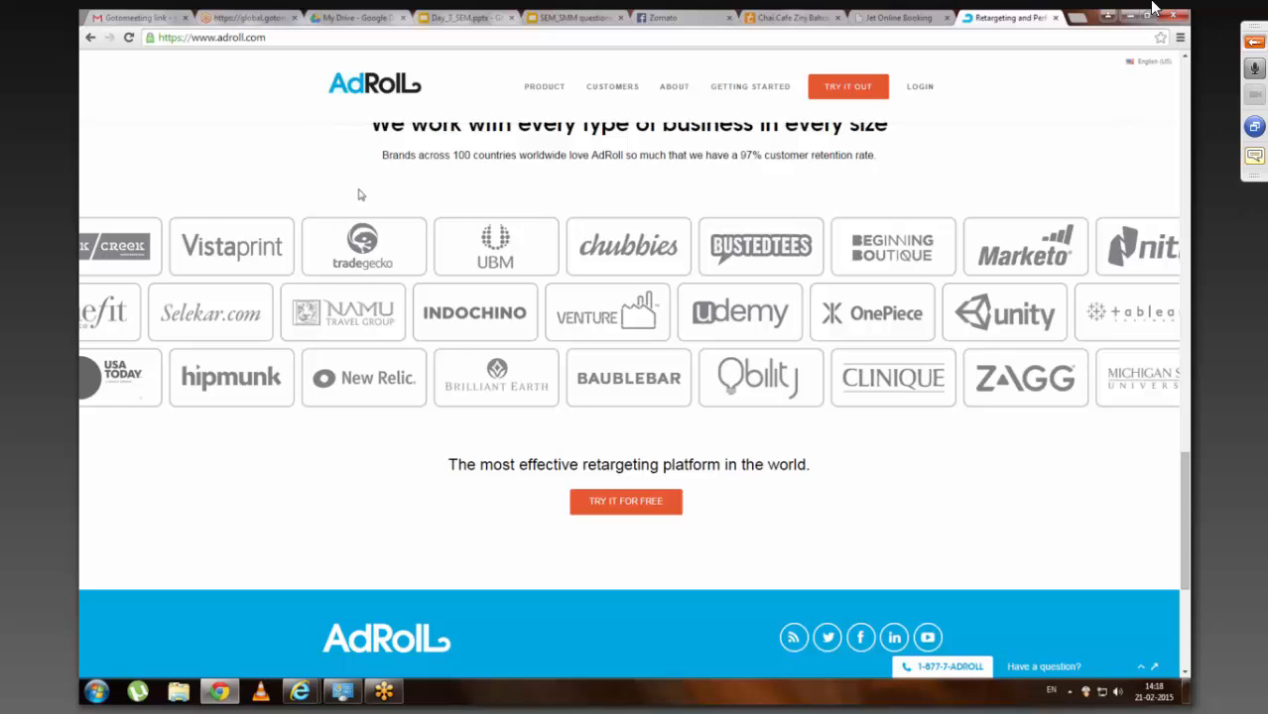
scroll("up", 3)
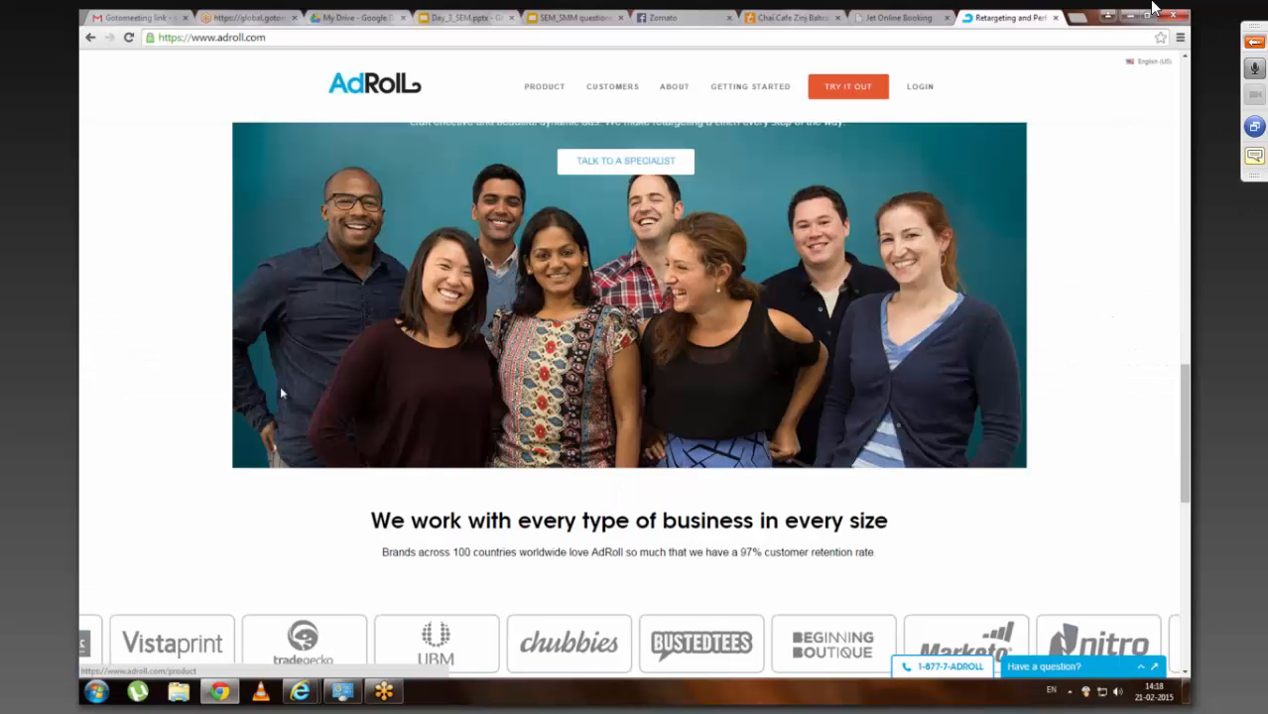